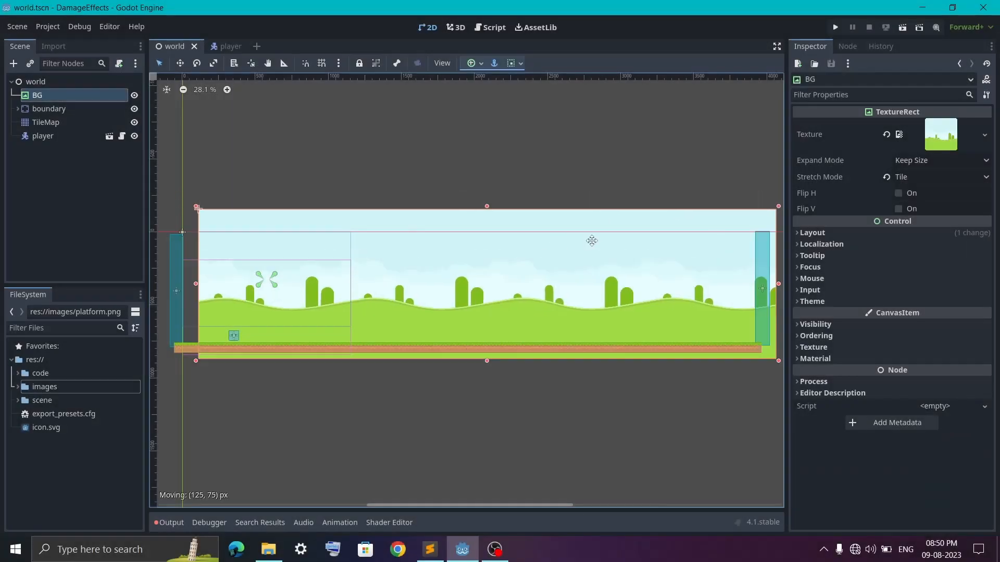
Drag the BG TextureRect left to meet the level's left boundary, then review the TileMap and player nodes.
left_click_drag(591, 240, 537, 251)
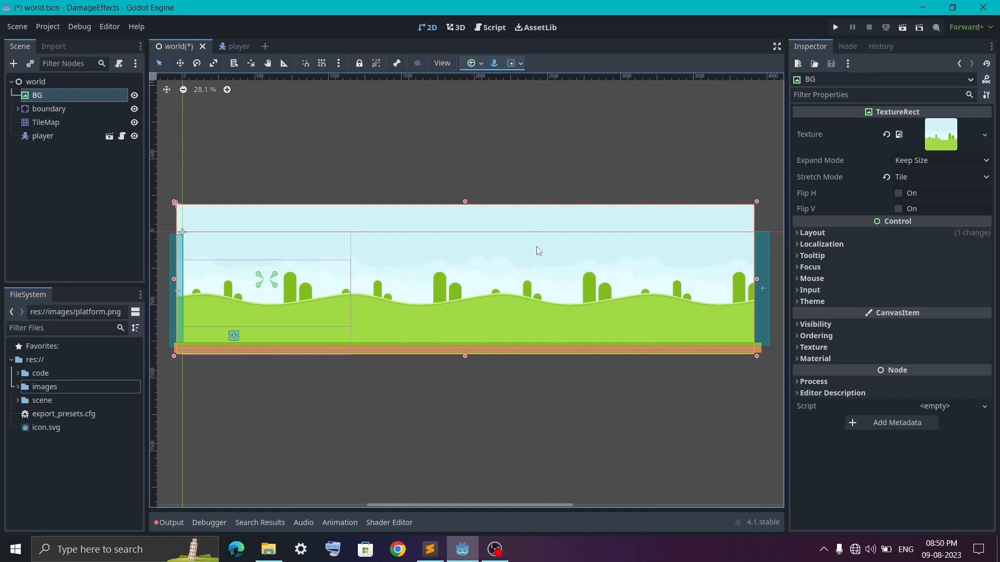
left_click(43, 122)
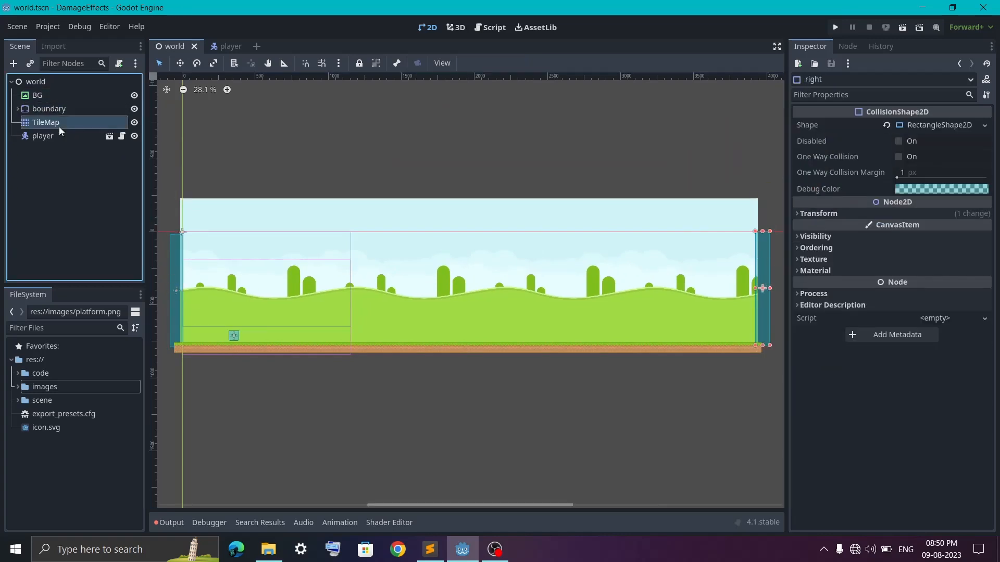
left_click(46, 123)
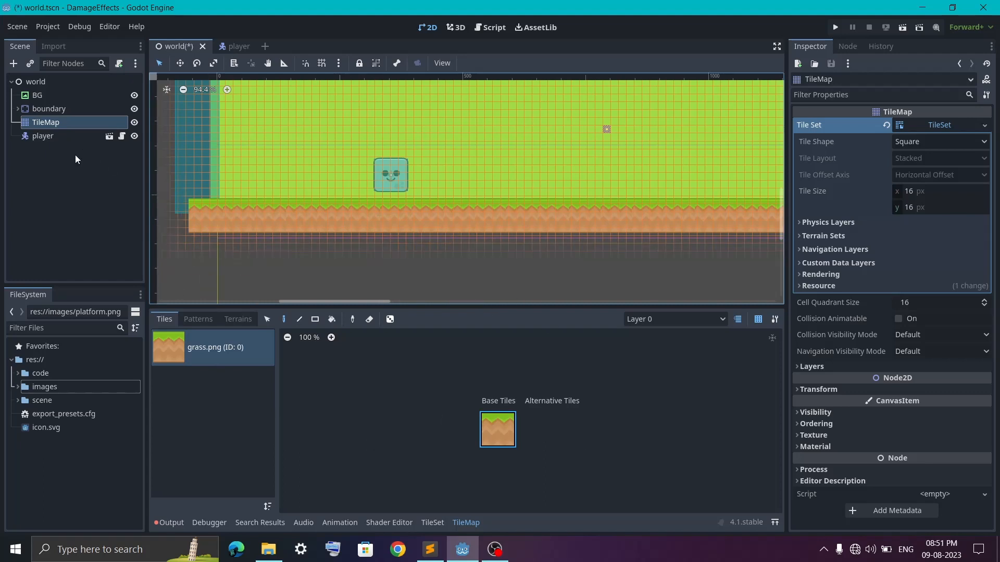
left_click(42, 136)
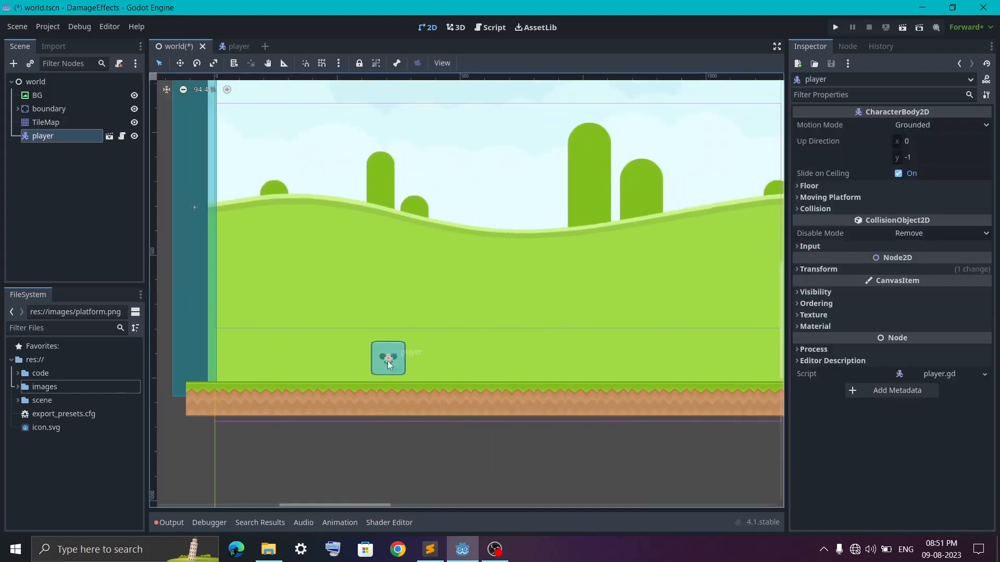
left_click(835, 27)
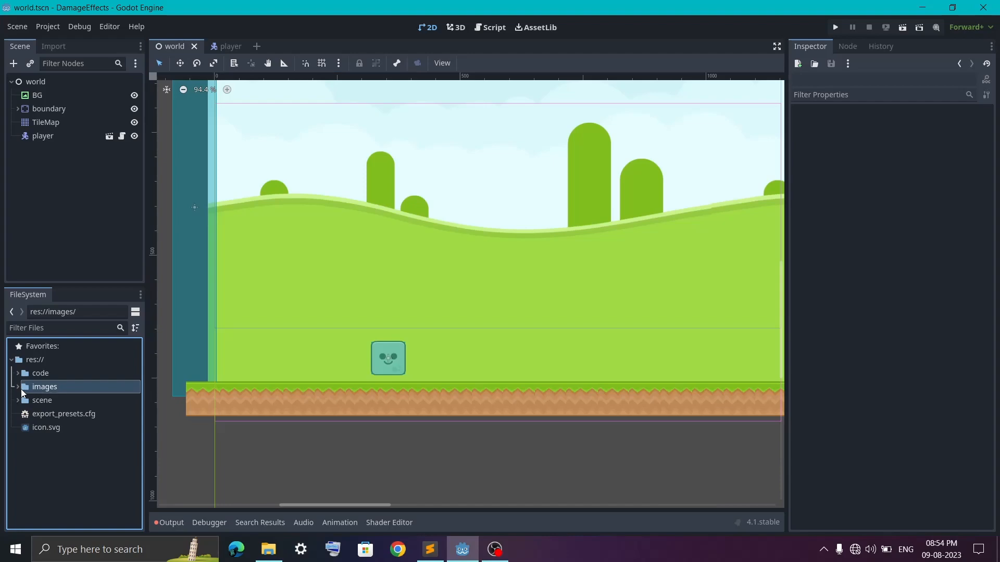
Add platform.png to the TileMap's TileSet as an atlas with Texture Region Size 140 x 70.
left_click(19, 386)
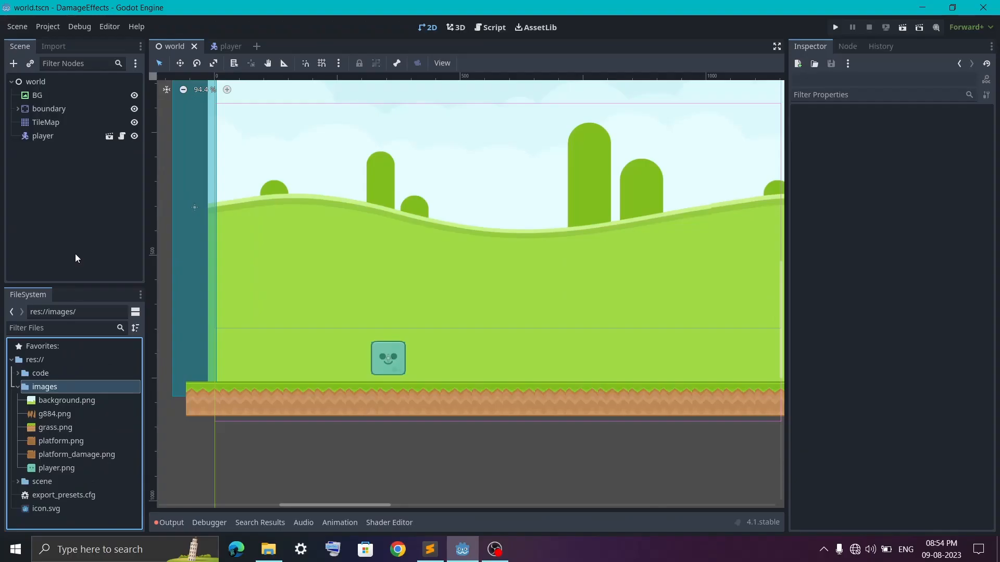
left_click(46, 122)
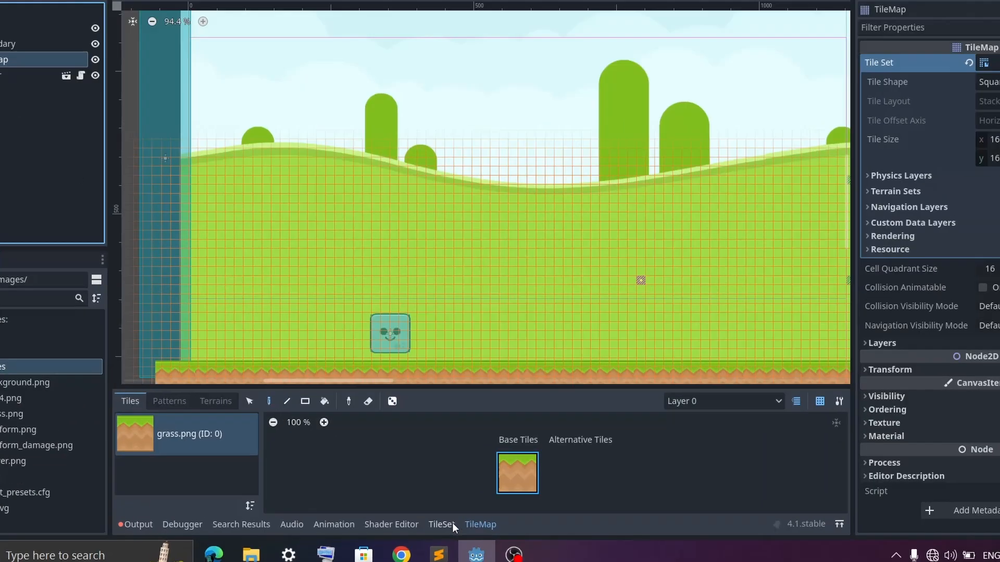
left_click(442, 524)
type("140")
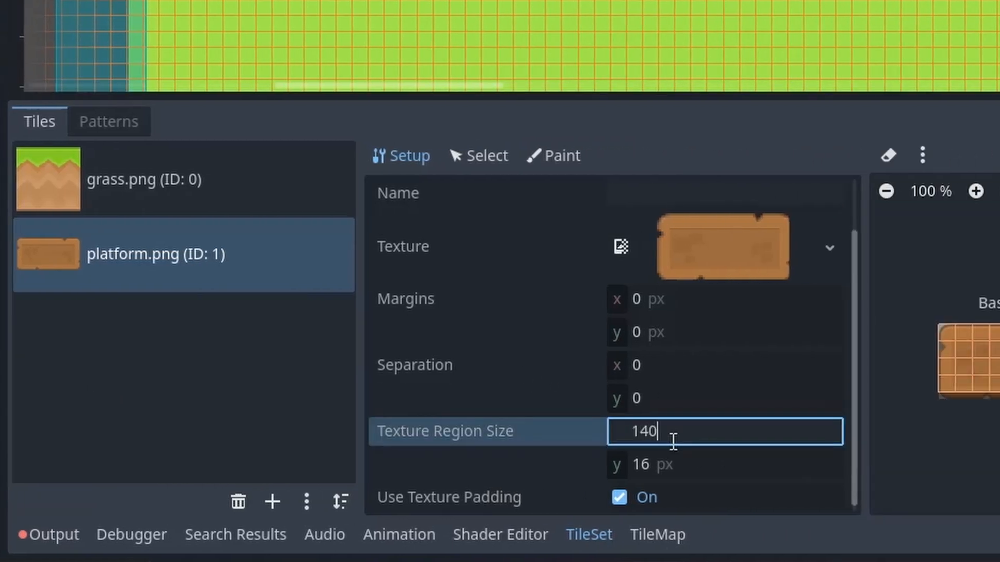
key("Tab")
type("70")
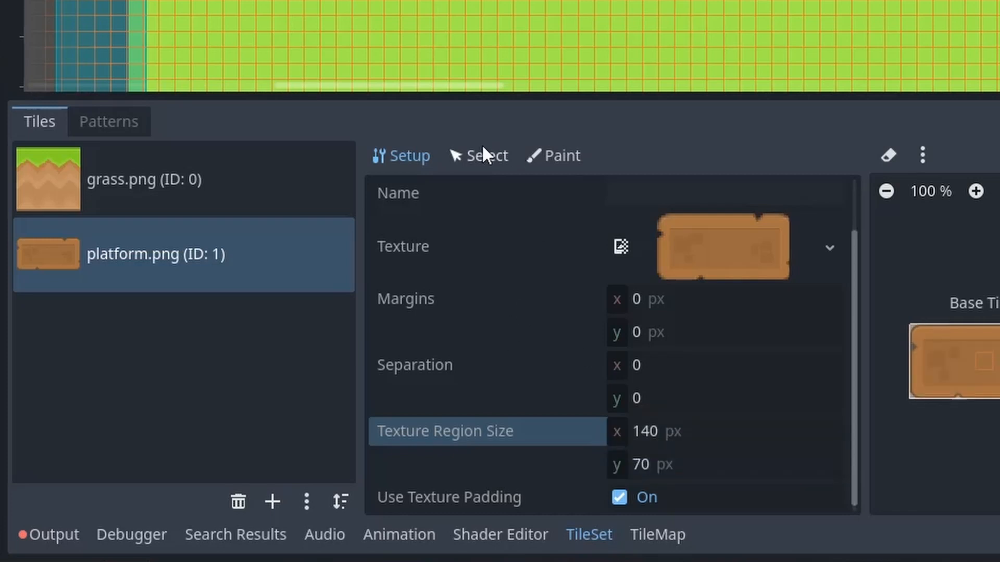
Switch the TileSet editor to Select mode and pick the 140 x 70 platform base tile.
left_click(483, 156)
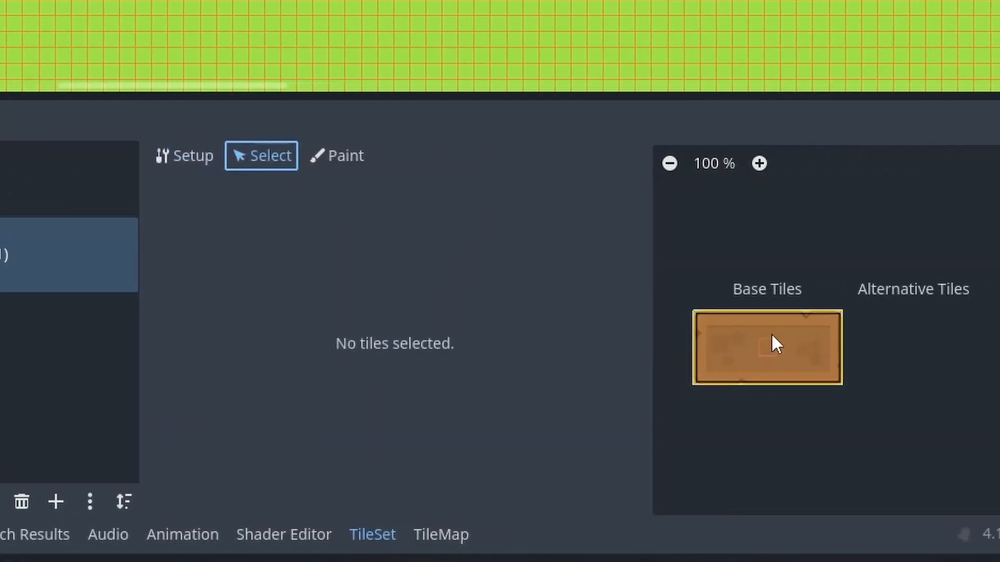
left_click(766, 346)
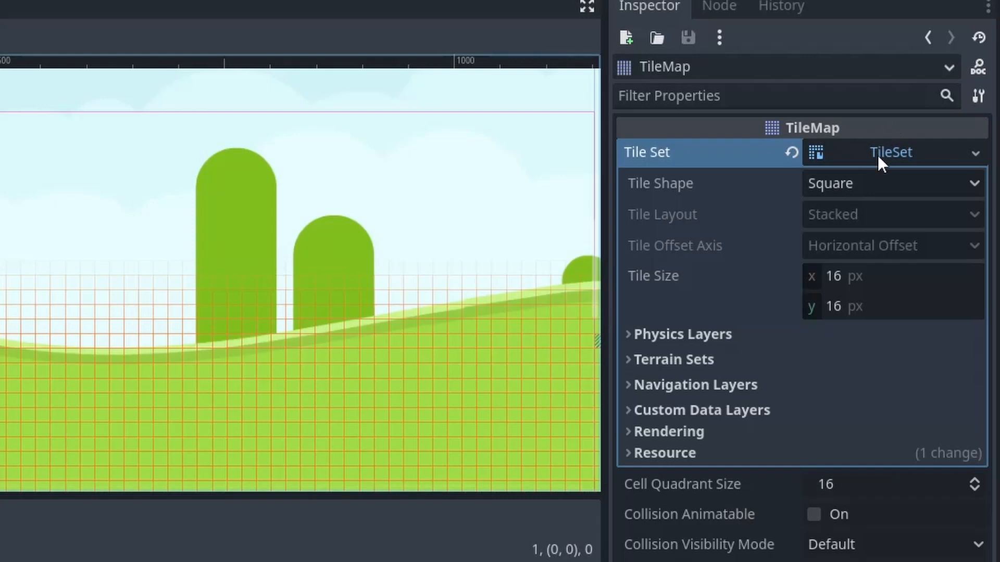
Add a Physics Layers element to the TileSet resource with collision layer and mask 1.
left_click(682, 333)
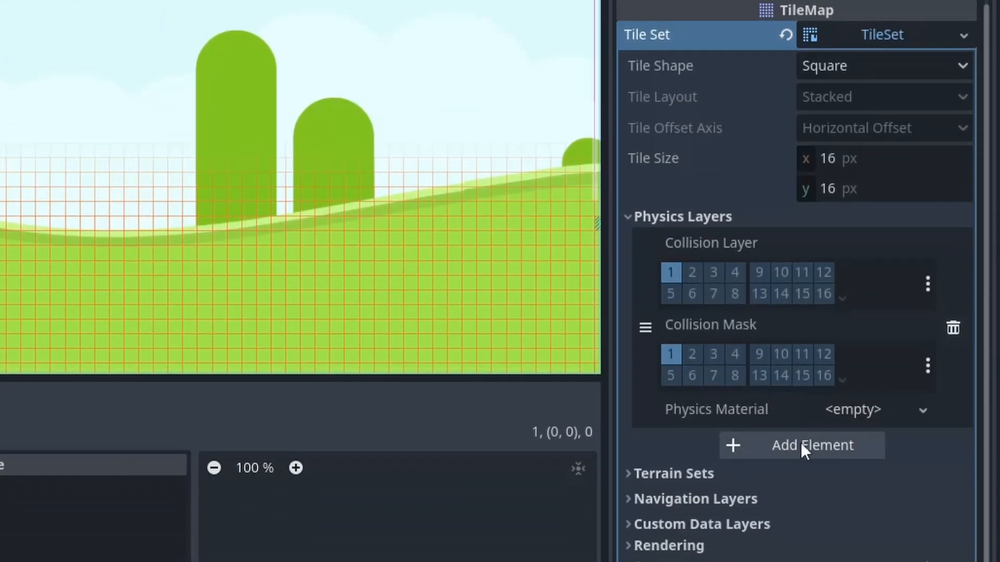
mouse_move(799, 314)
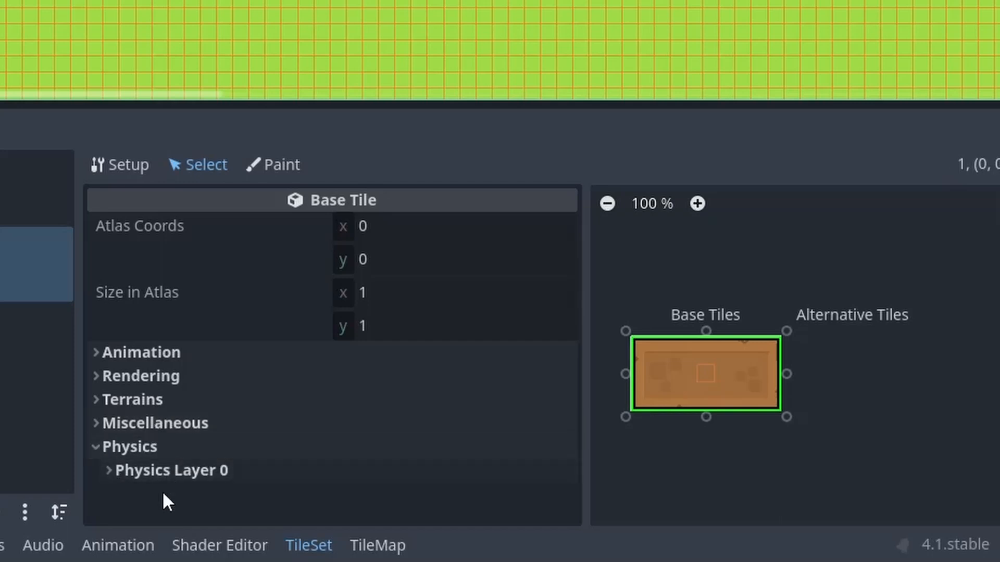
Draw a rectangular collision polygon over the platform tile on Physics Layer 0.
left_click(107, 469)
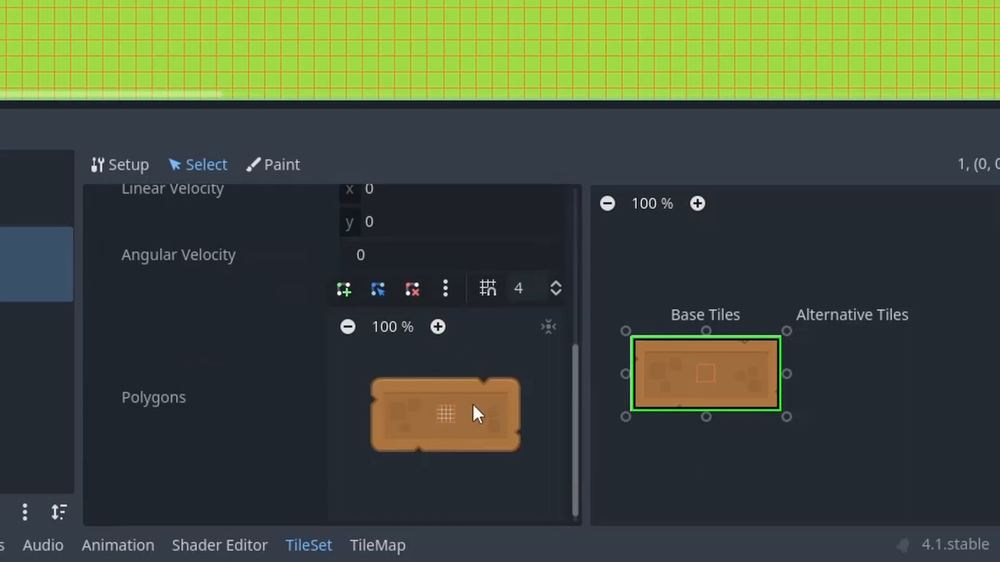
mouse_move(344, 298)
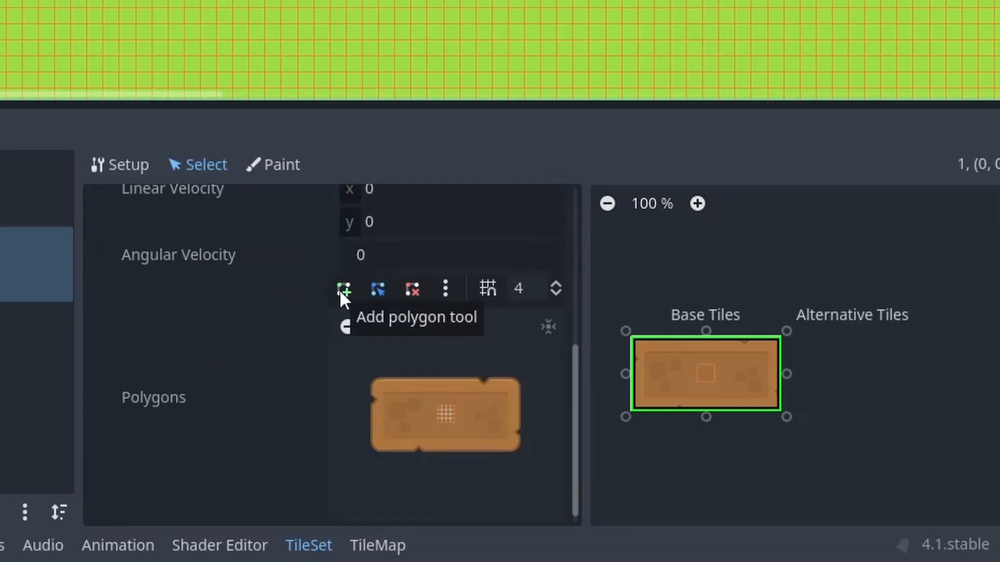
left_click(343, 290)
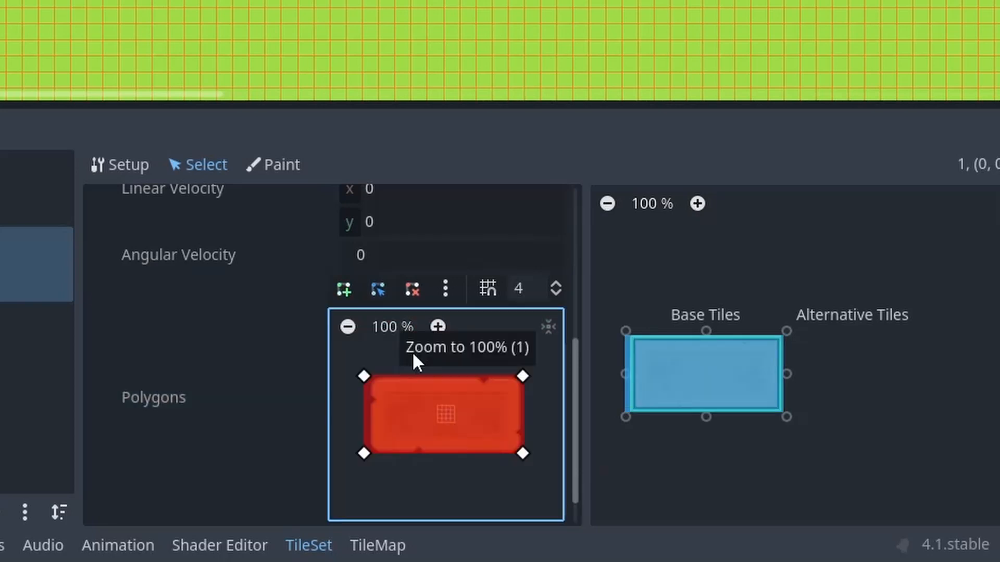
mouse_move(372, 547)
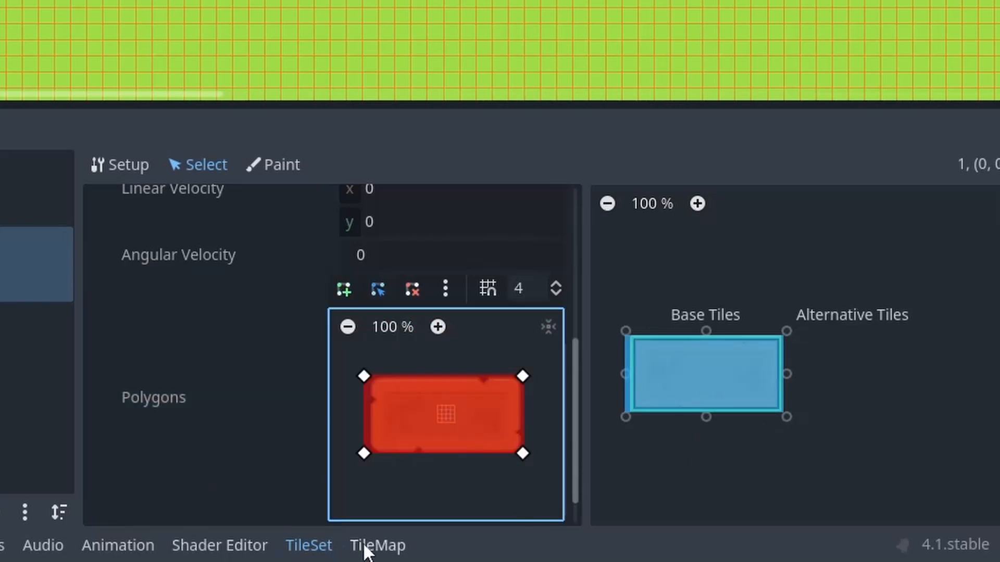
Paint a platform.png tile above the ground in the viewport and run the scene to test it.
left_click(376, 561)
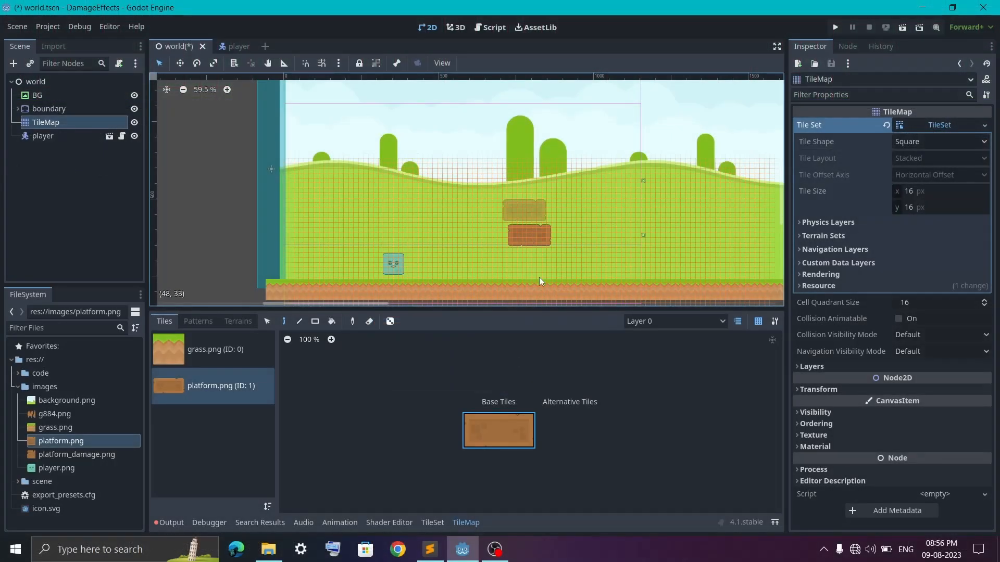
left_click(835, 27)
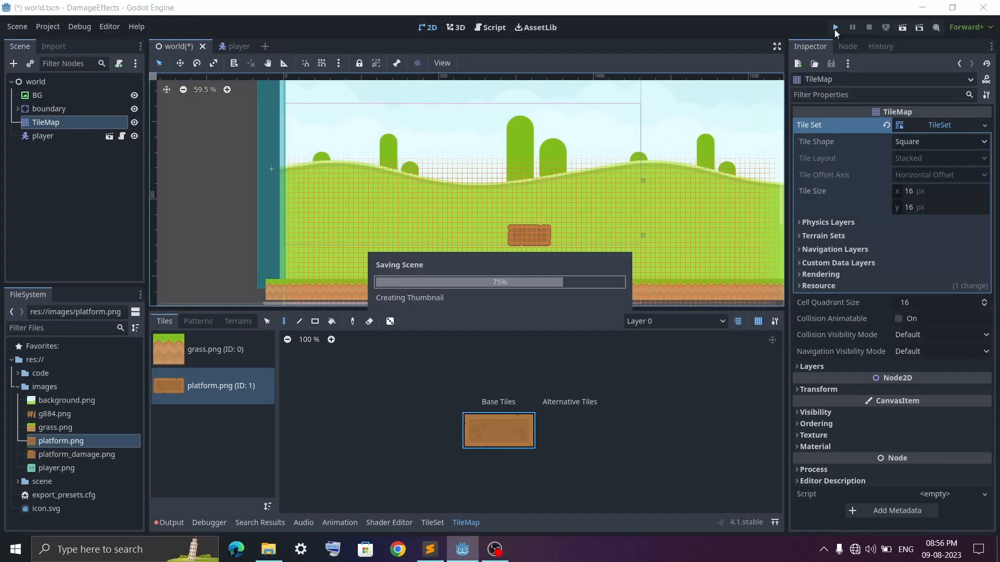
left_click(836, 27)
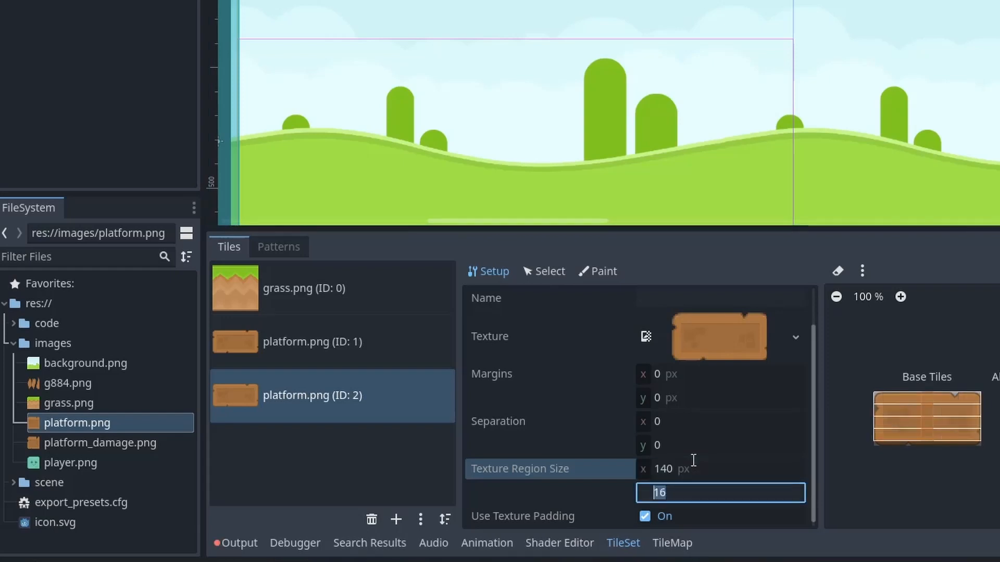
Add platform.png as a third atlas (ID 2) with Texture Region Size y set to 70.
type("70")
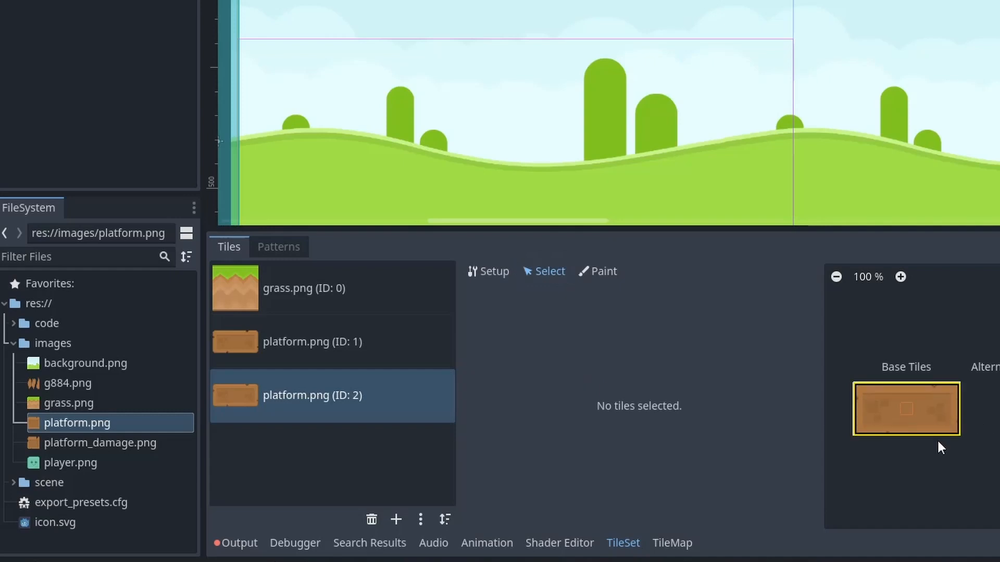
Give the ID 2 platform base tile a full-tile collision polygon with One Way ticked, then choose it for painting.
left_click(906, 411)
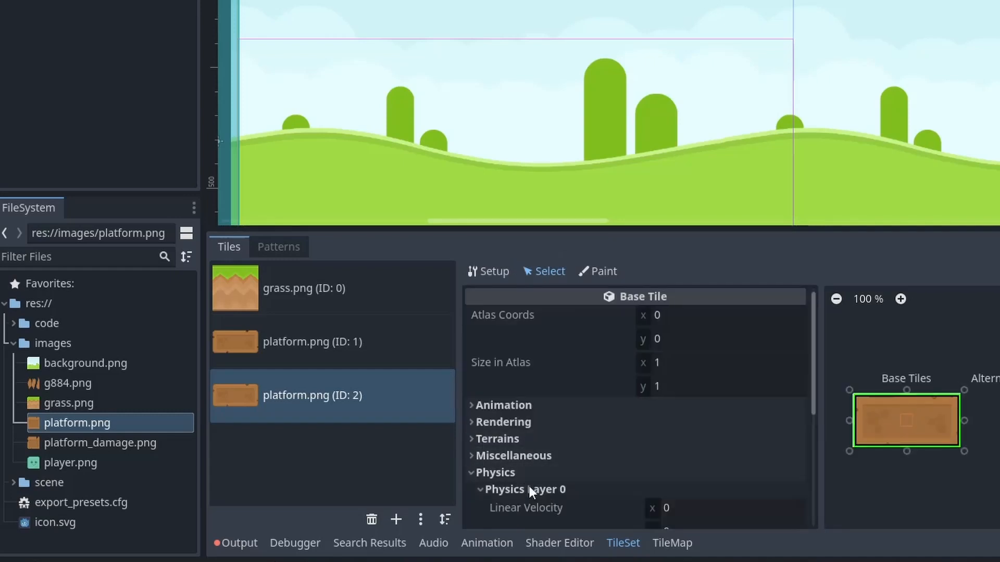
scroll("down", 3)
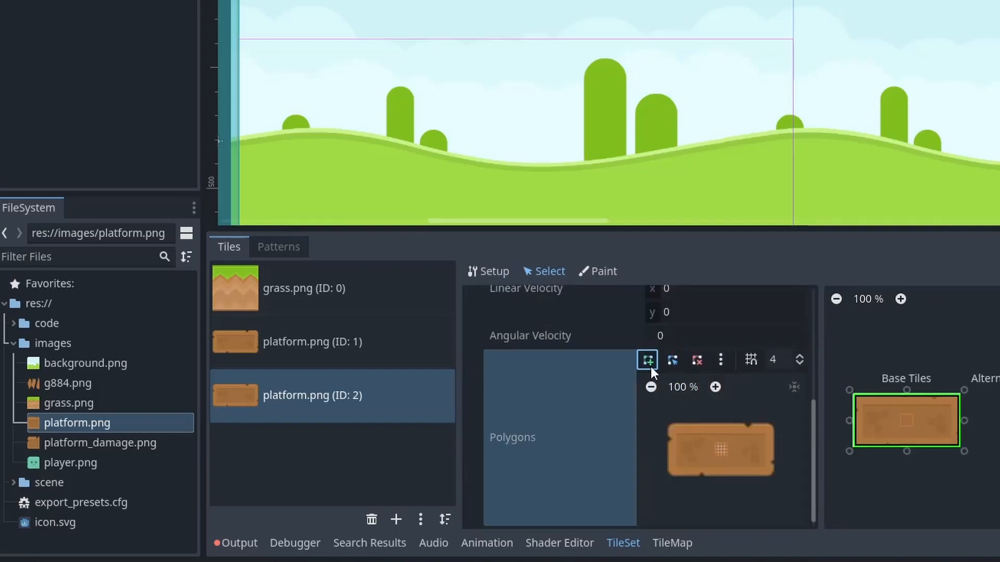
left_click(648, 360)
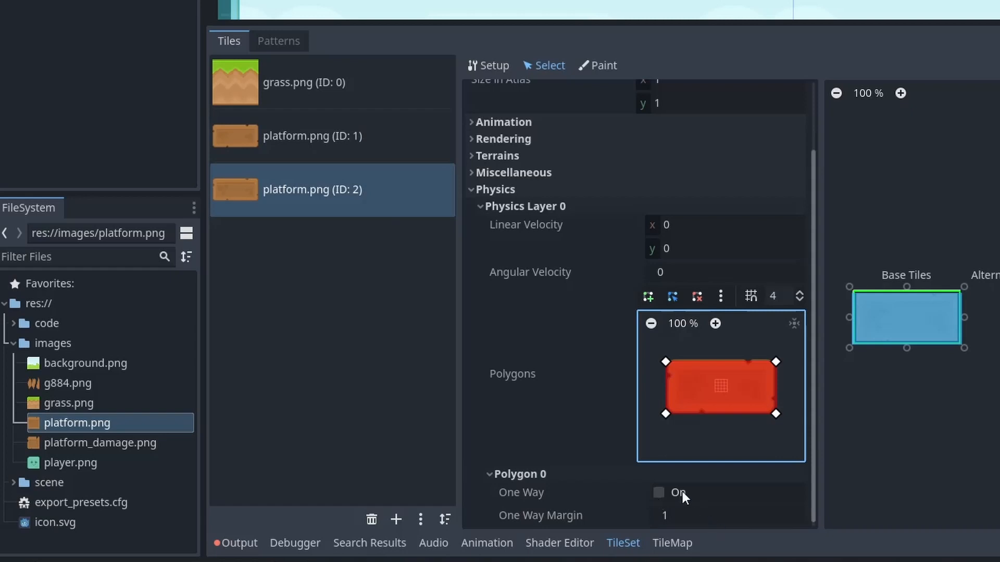
left_click(660, 493)
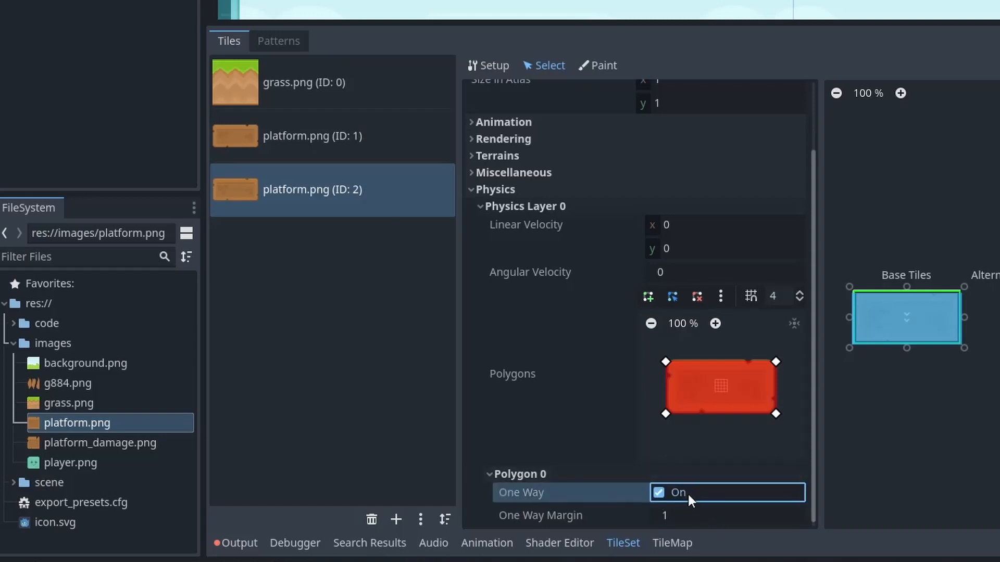
left_click(672, 544)
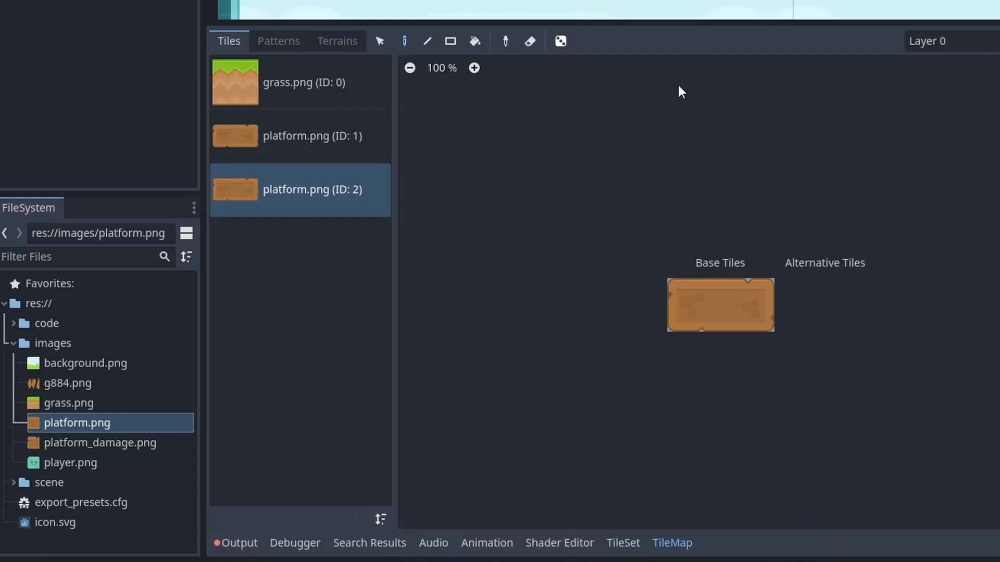